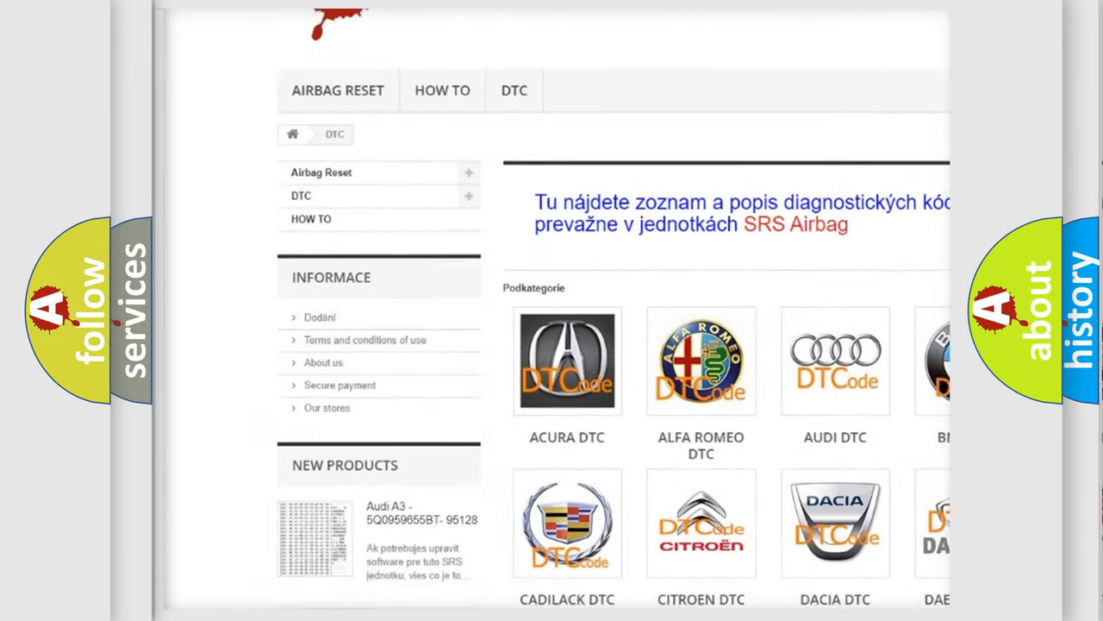
scroll(down, 3)
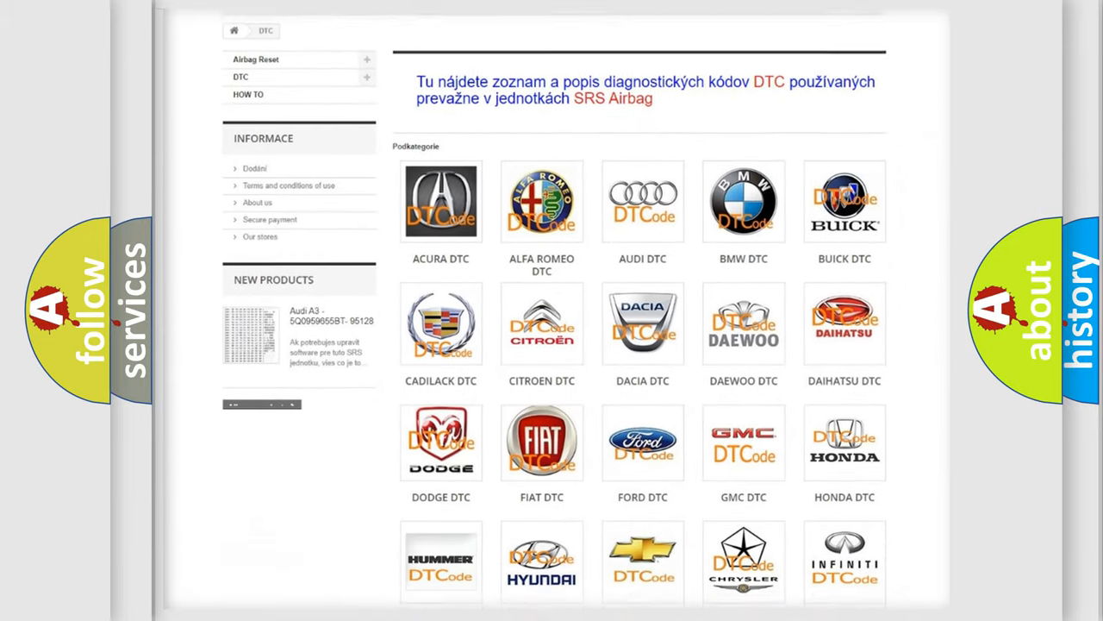
scroll(down, 3)
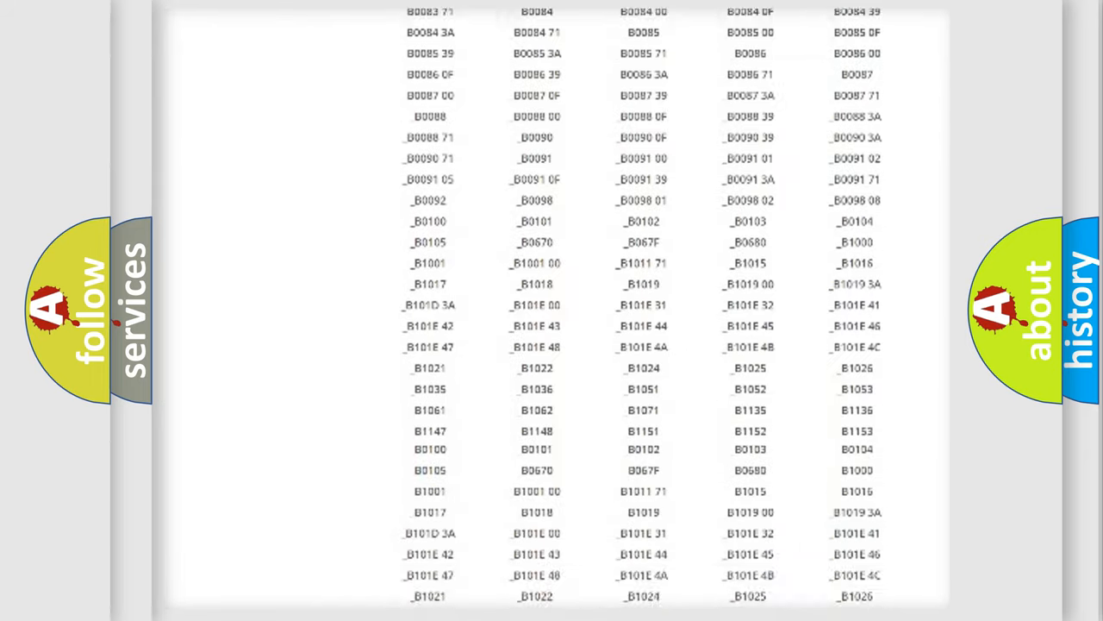
scroll(up, 3)
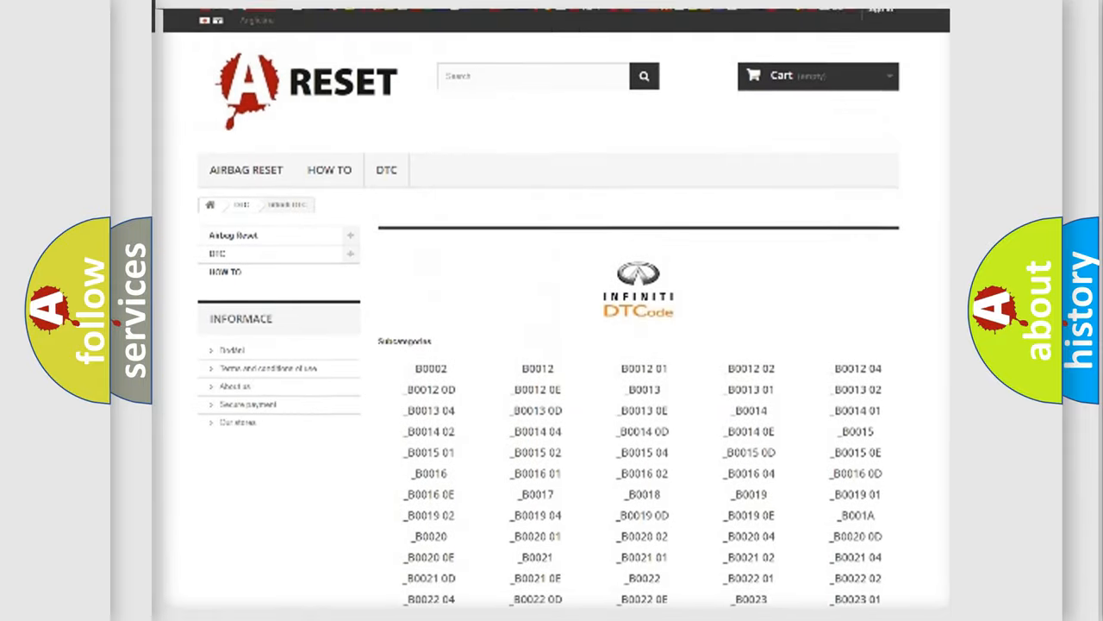